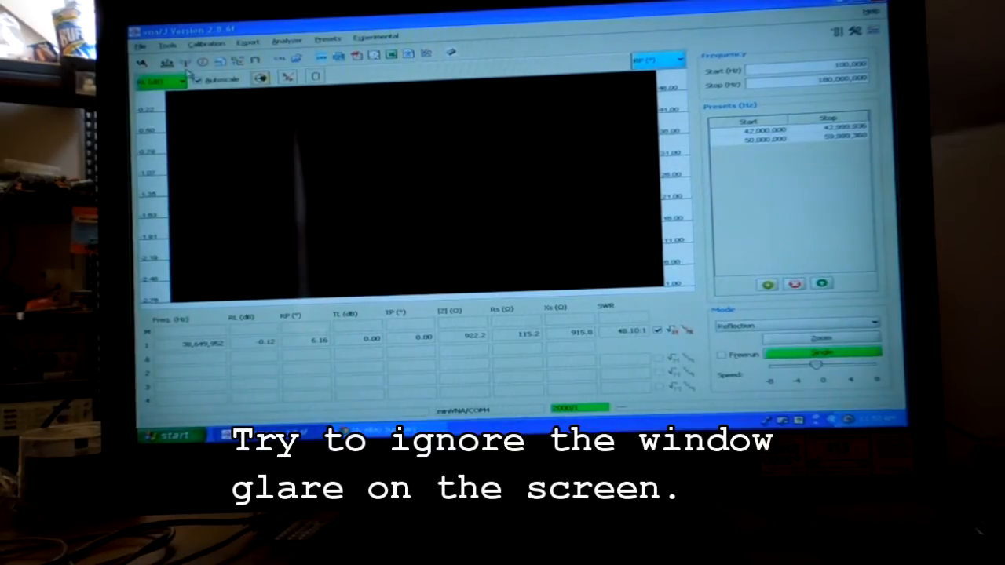
Plot |Z| (Ω) on the left scale and SWR on the right scale.
left_click(161, 81)
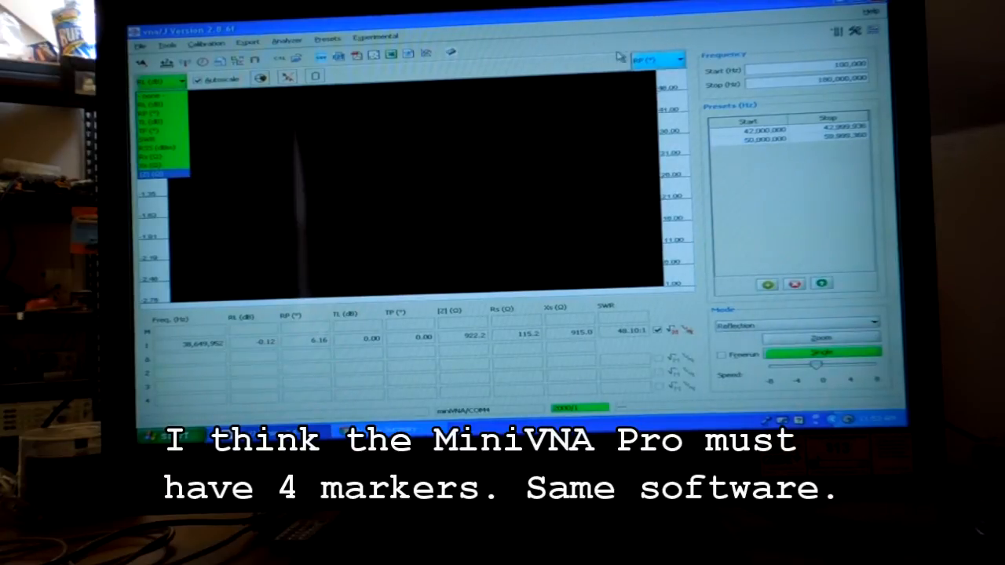
left_click(682, 59)
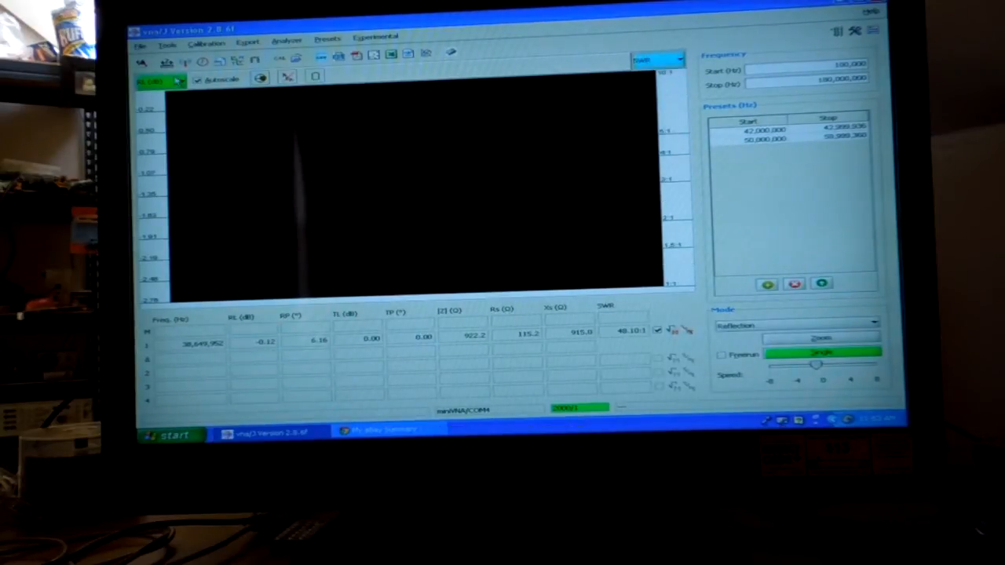
left_click(177, 79)
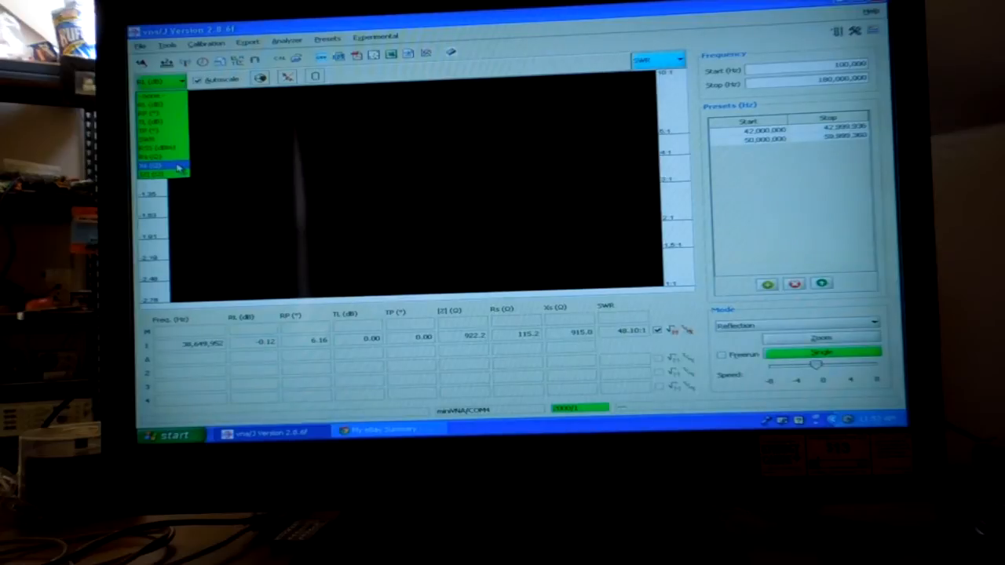
left_click(162, 167)
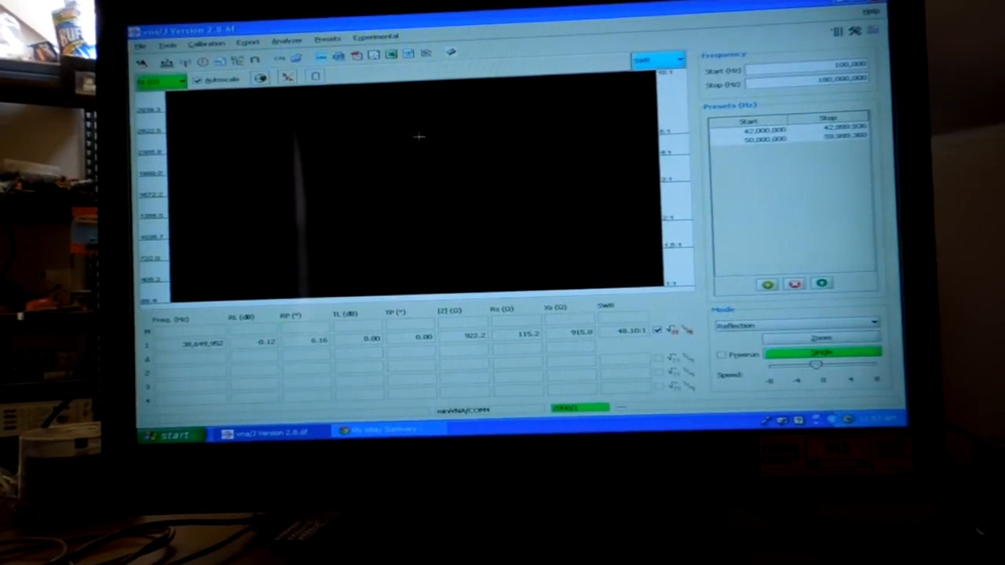
mouse_move(336, 167)
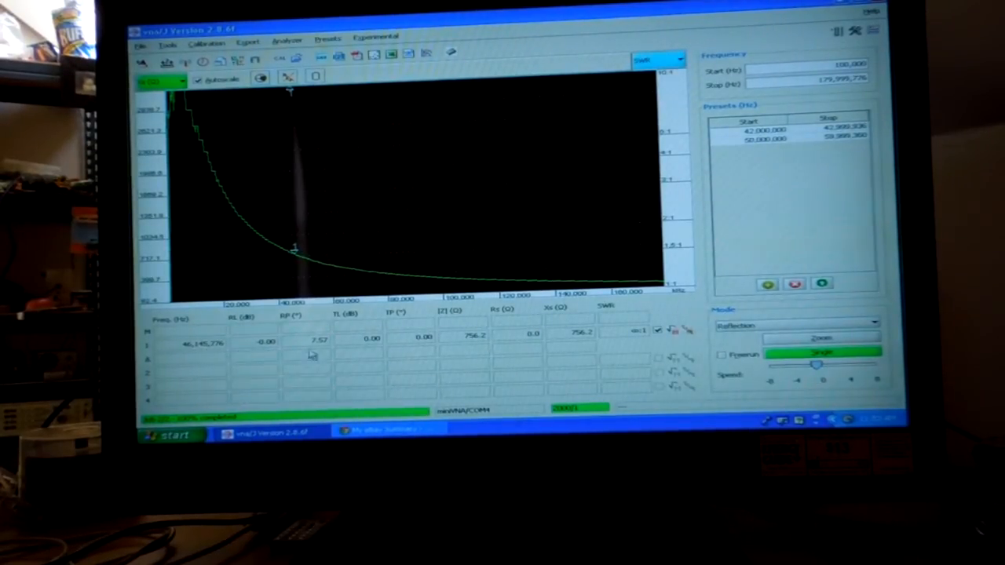
mouse_move(205, 363)
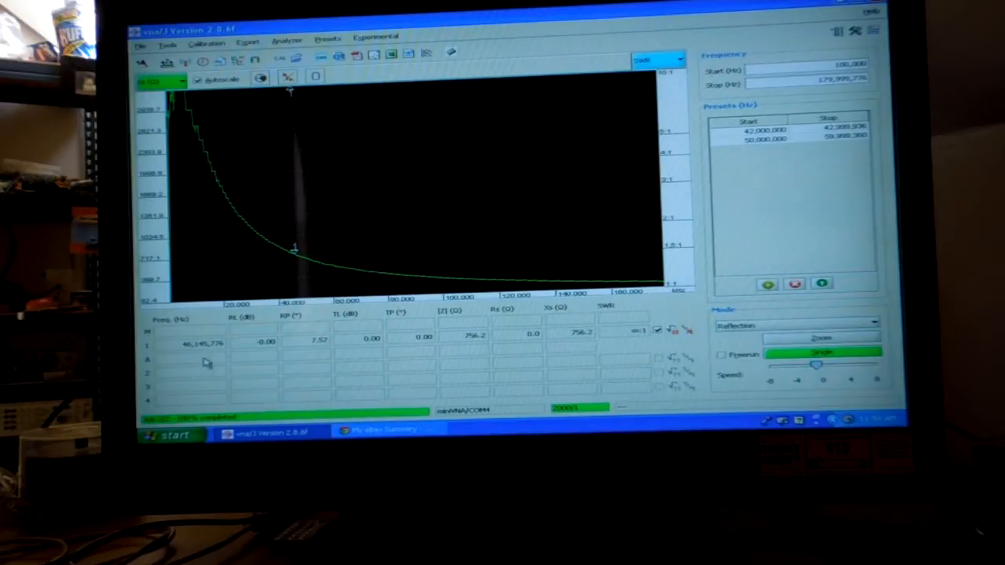
mouse_move(592, 347)
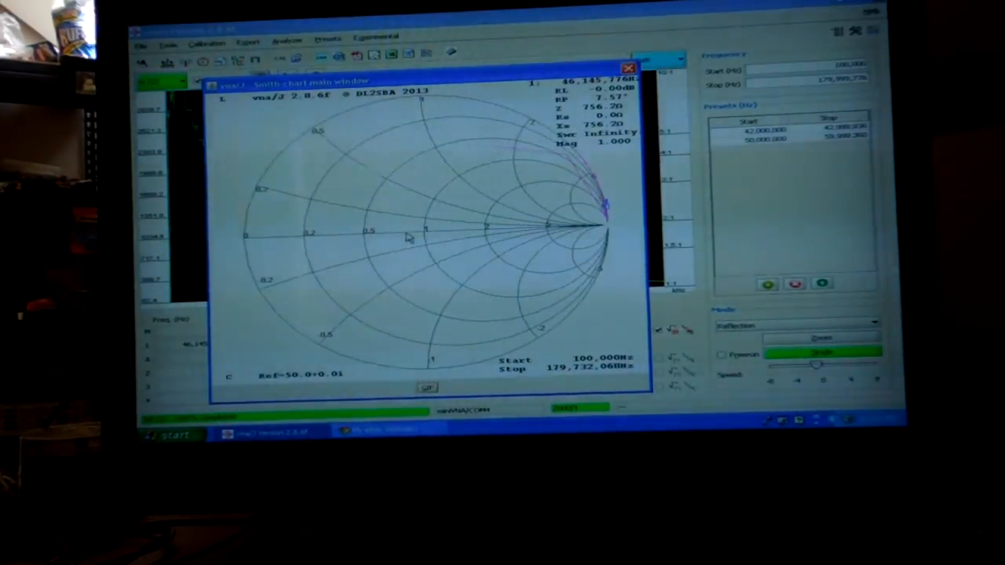
mouse_move(424, 231)
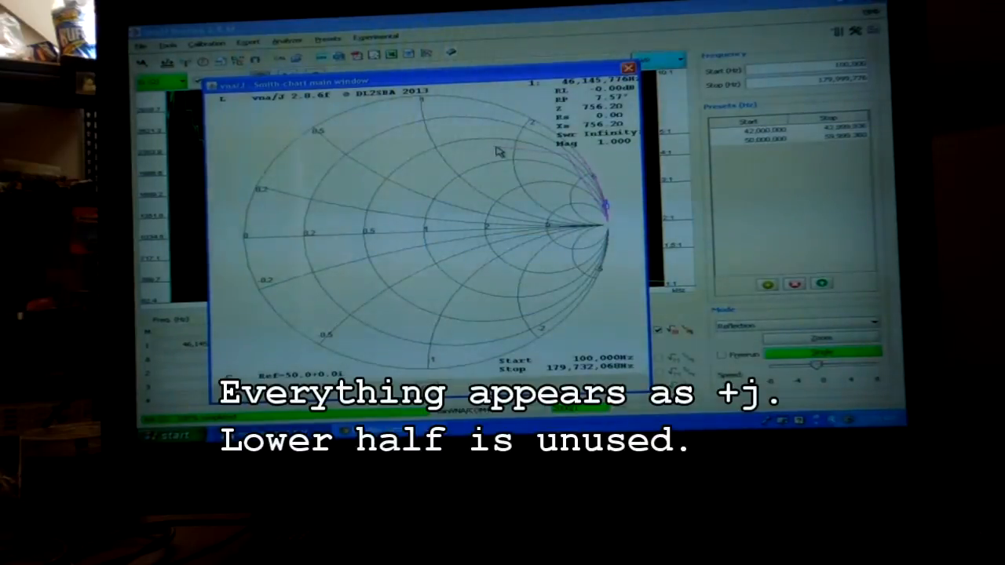
mouse_move(494, 153)
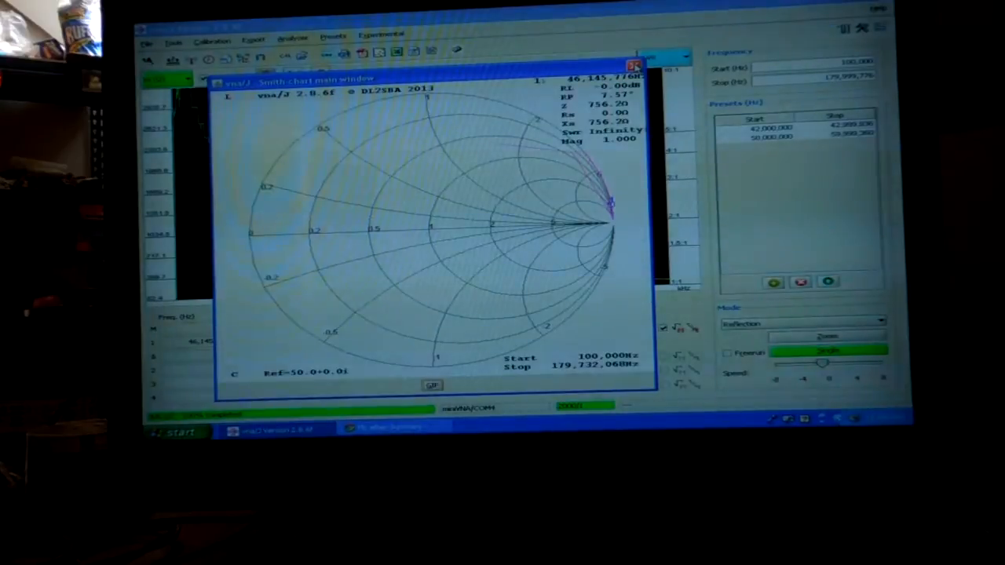
Close the Smith chart window to return to the impedance sweep plot.
left_click(634, 65)
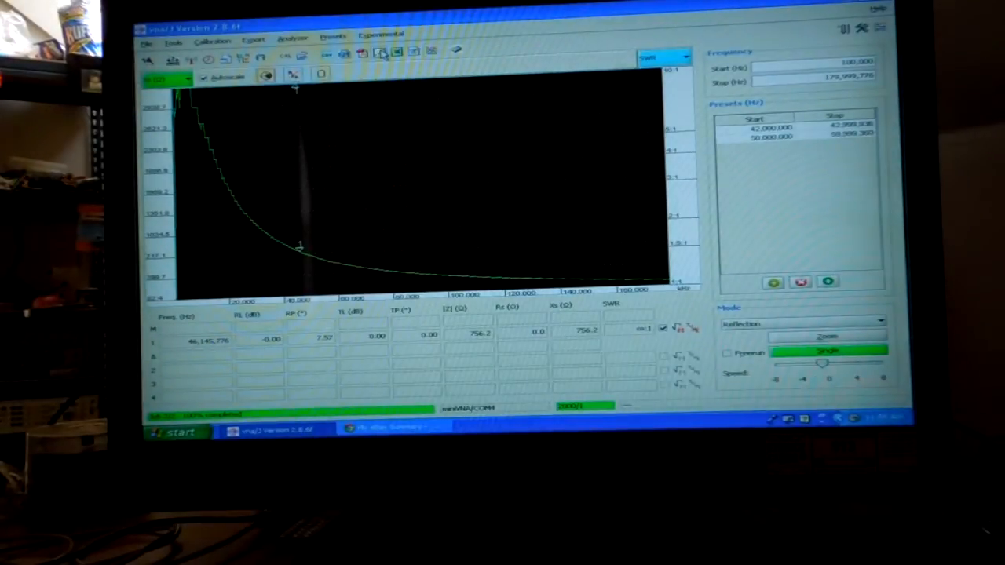
mouse_move(344, 54)
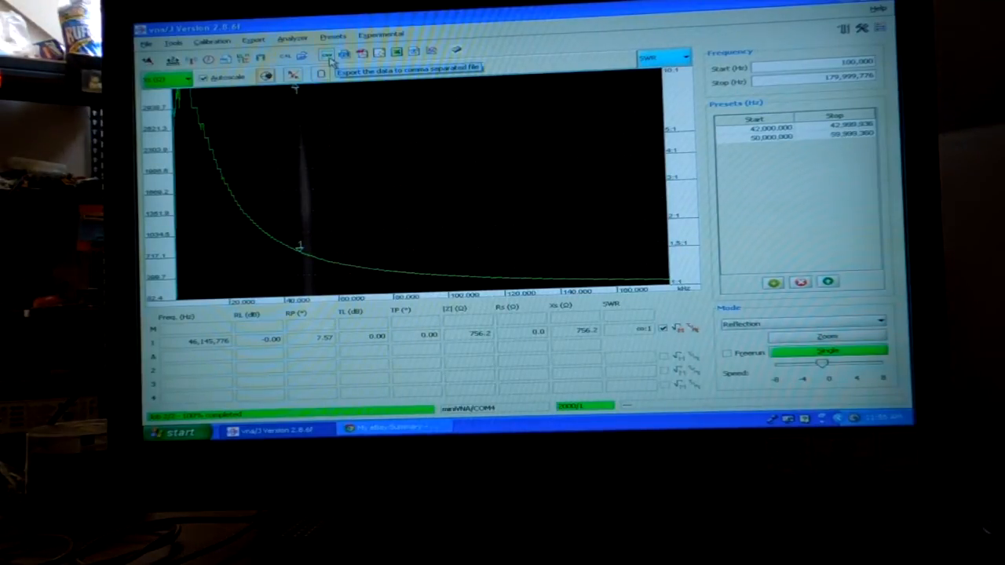
mouse_move(380, 53)
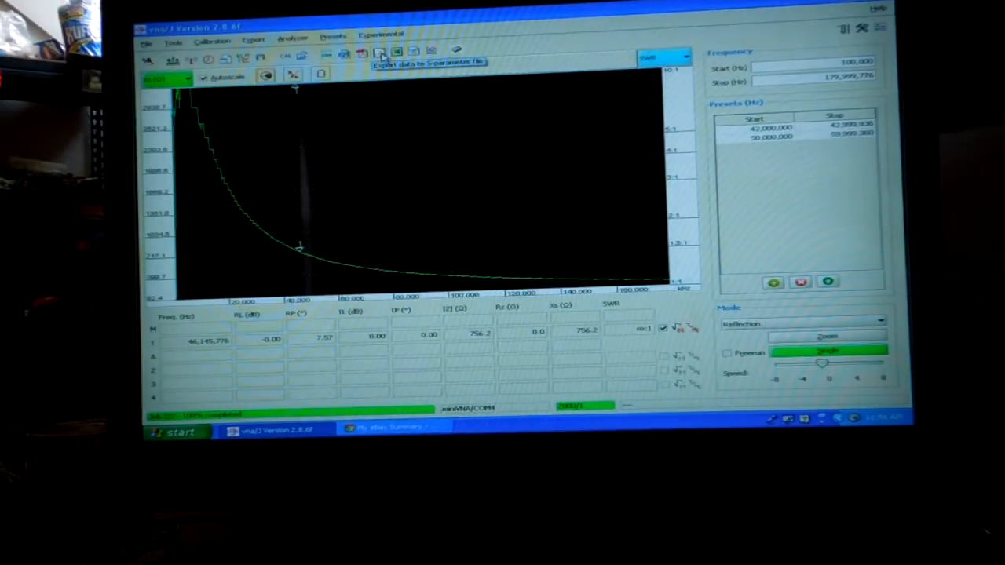
mouse_move(430, 52)
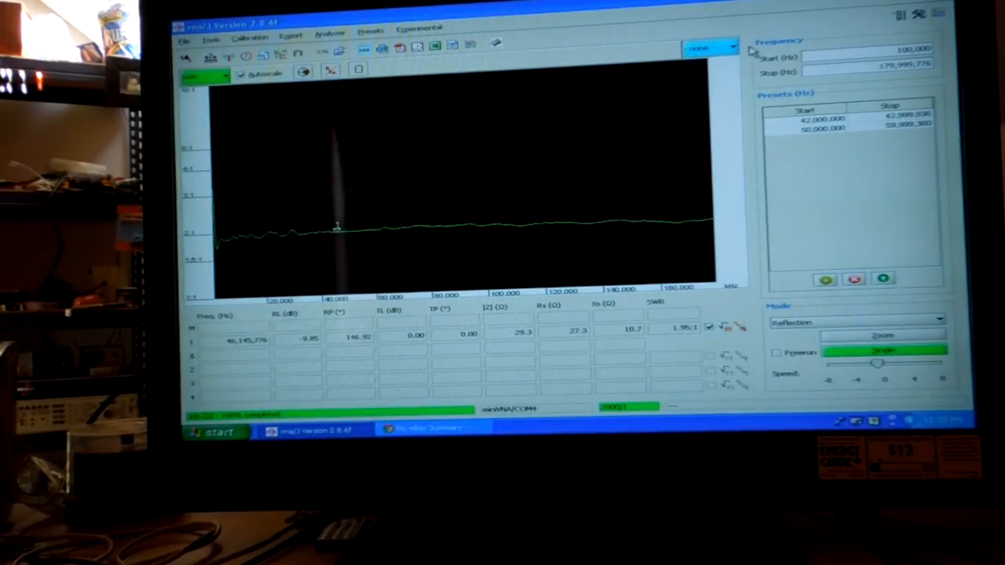
Select |Z| (Ω) as the right-scale trace.
left_click(710, 47)
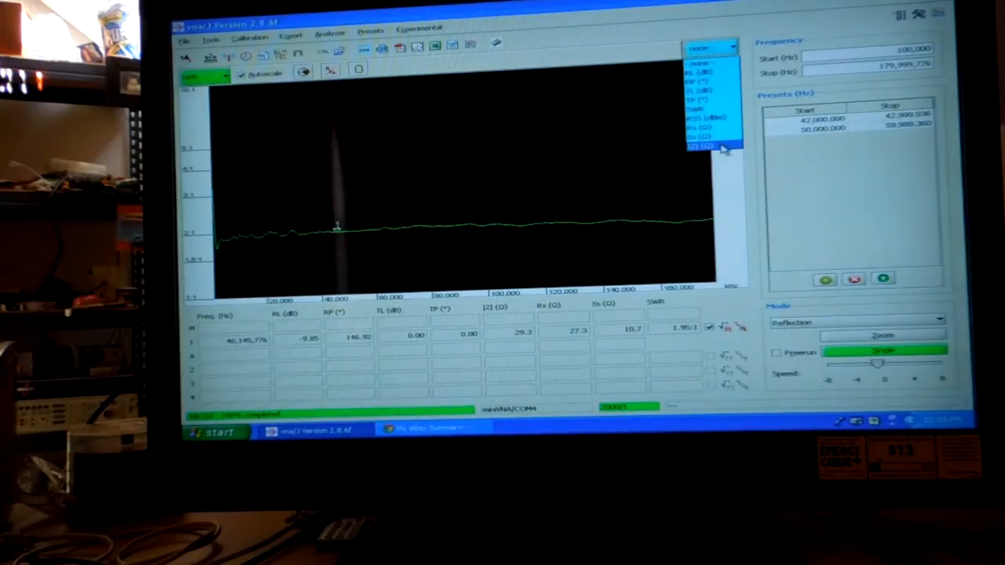
left_click(705, 147)
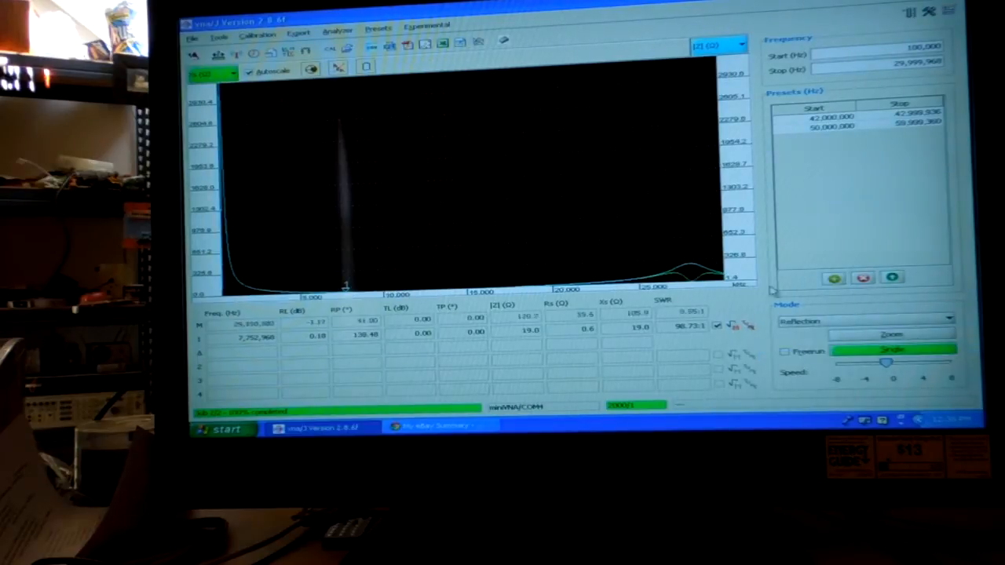
Run a single reflection sweep from 100 kHz to about 30 MHz.
left_click(461, 261)
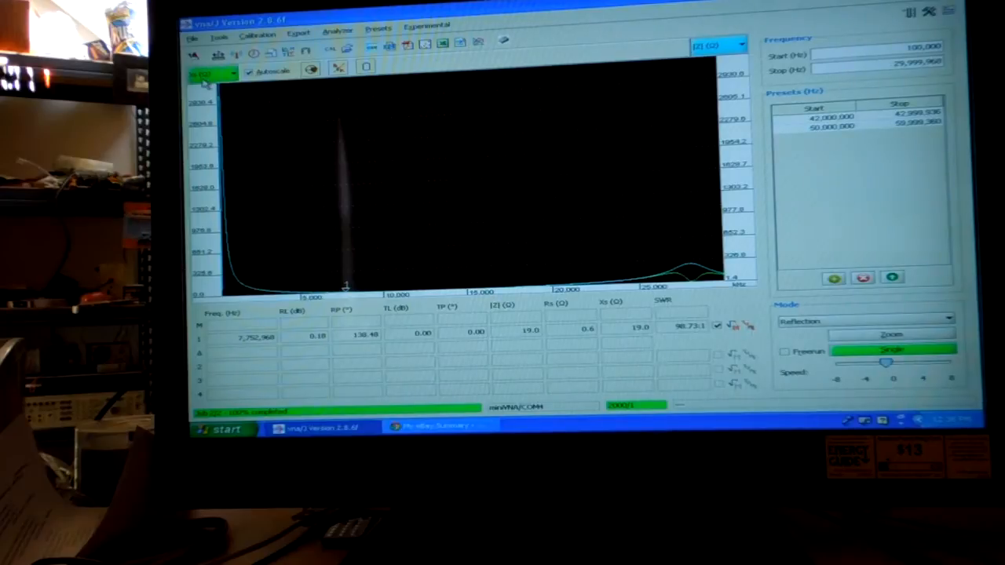
mouse_move(212, 74)
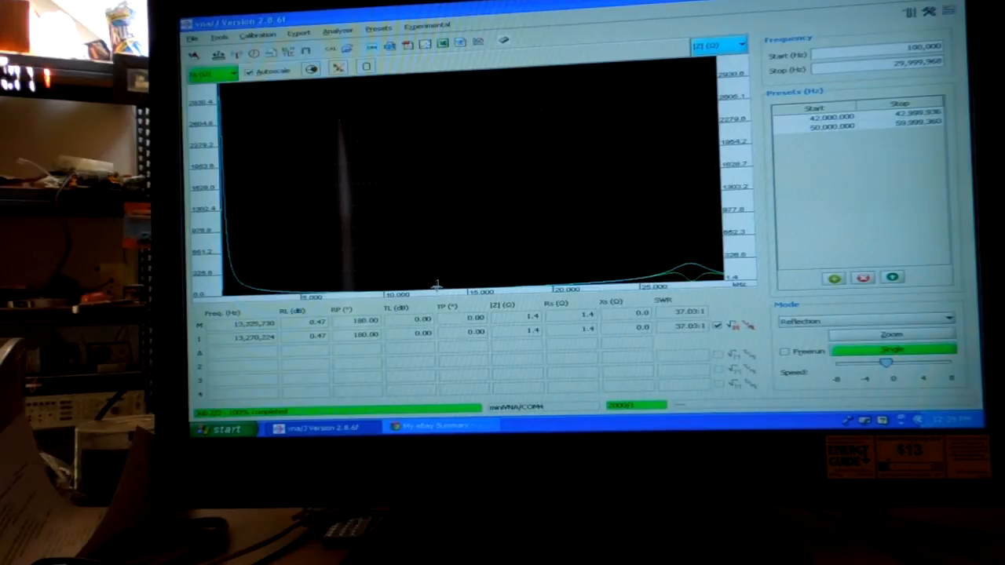
left_click(553, 278)
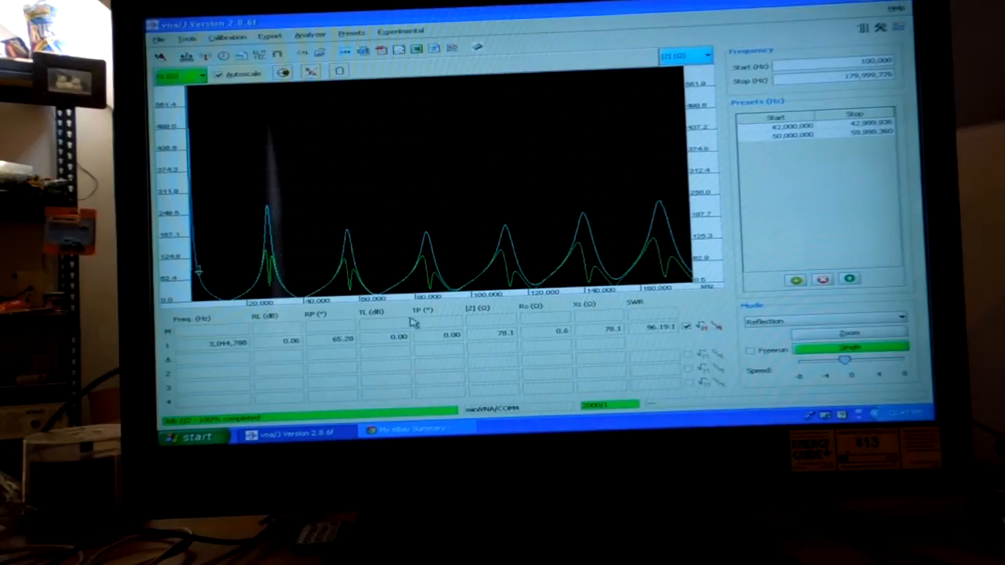
mouse_move(240, 360)
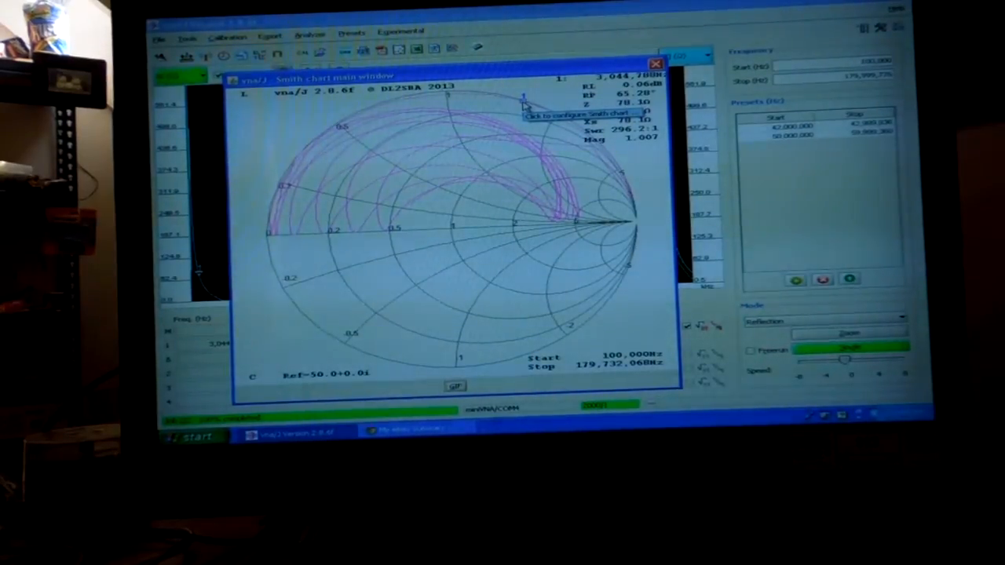
mouse_move(655, 230)
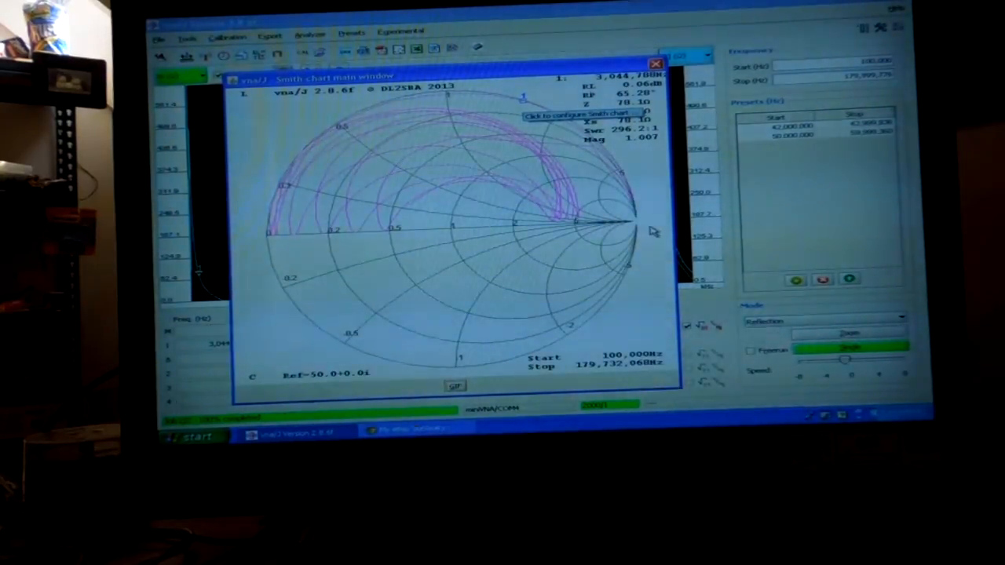
mouse_move(414, 334)
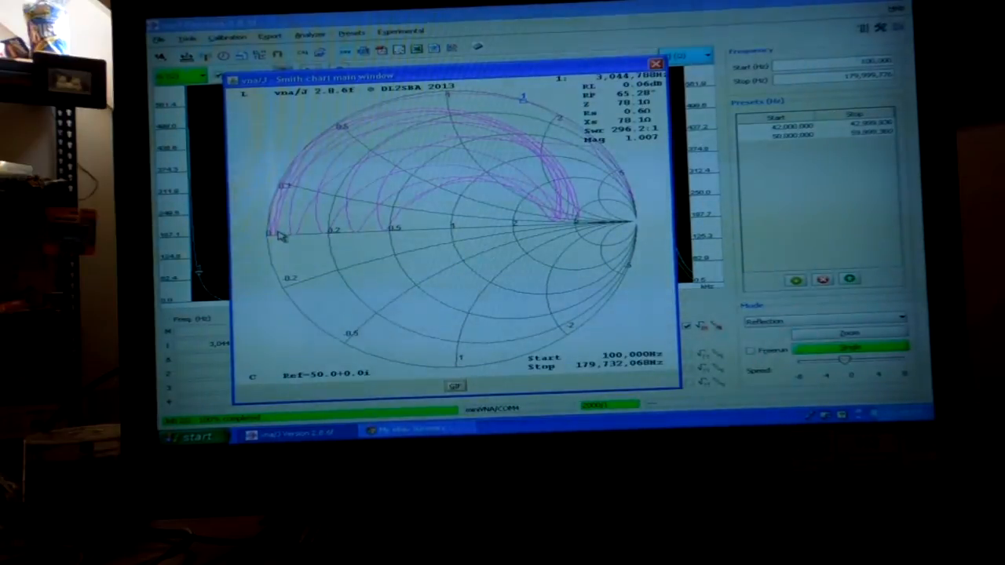
mouse_move(280, 238)
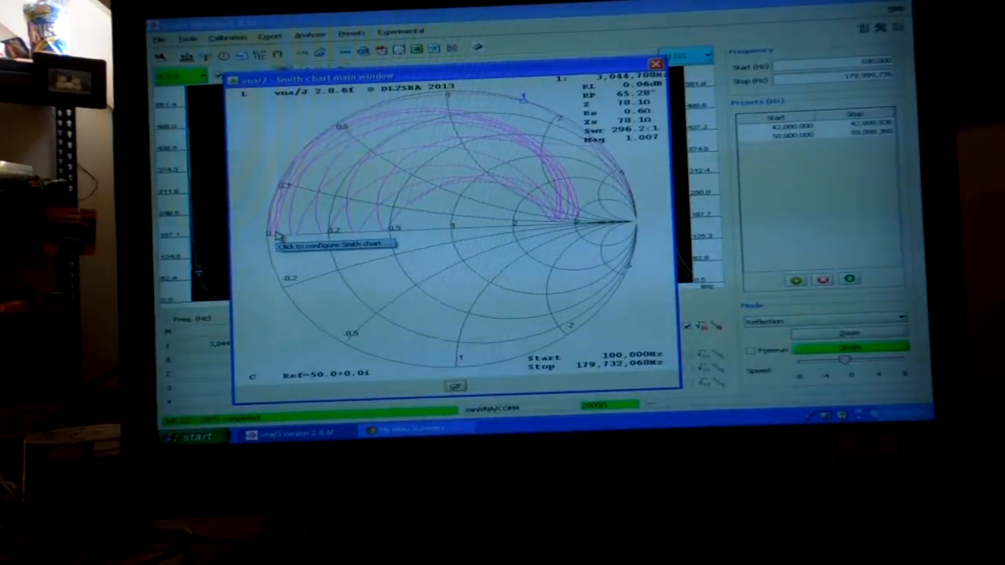
mouse_move(298, 204)
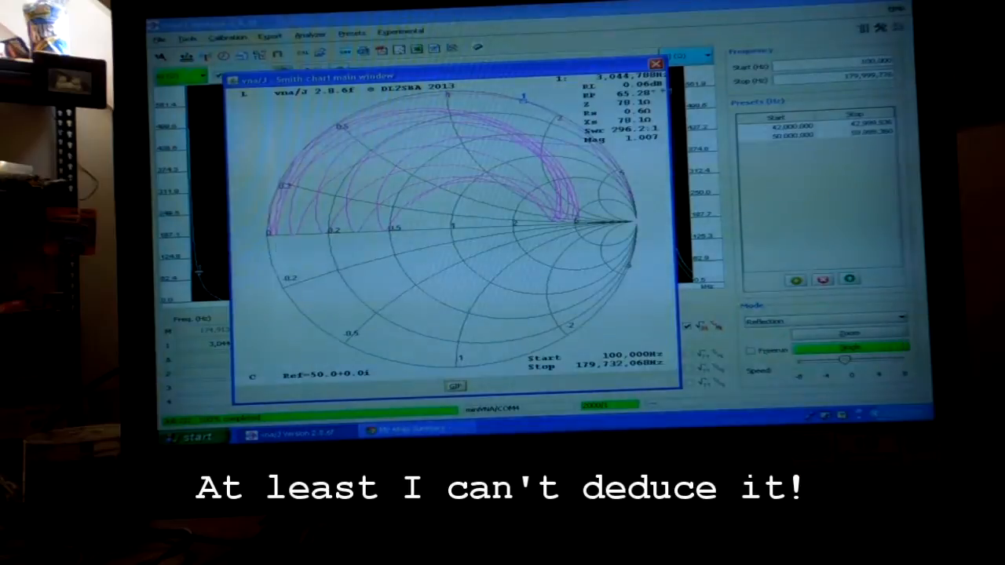
Close the Smith chart after inspecting the 100 kHz–179.7 MHz sweep.
left_click(656, 64)
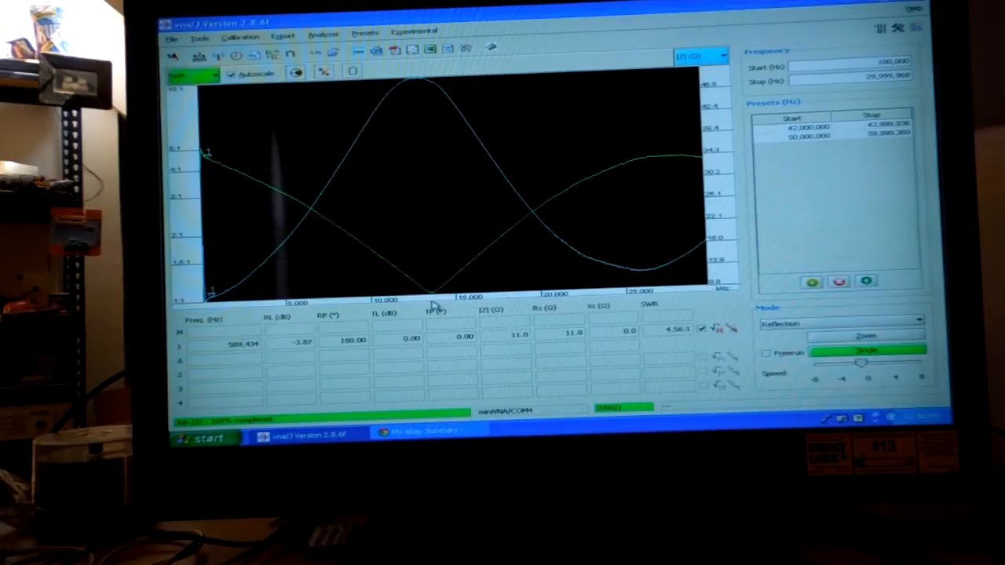
Place marker 1 on the 1.03:1 SWR dip near 13.6 MHz.
left_click(432, 290)
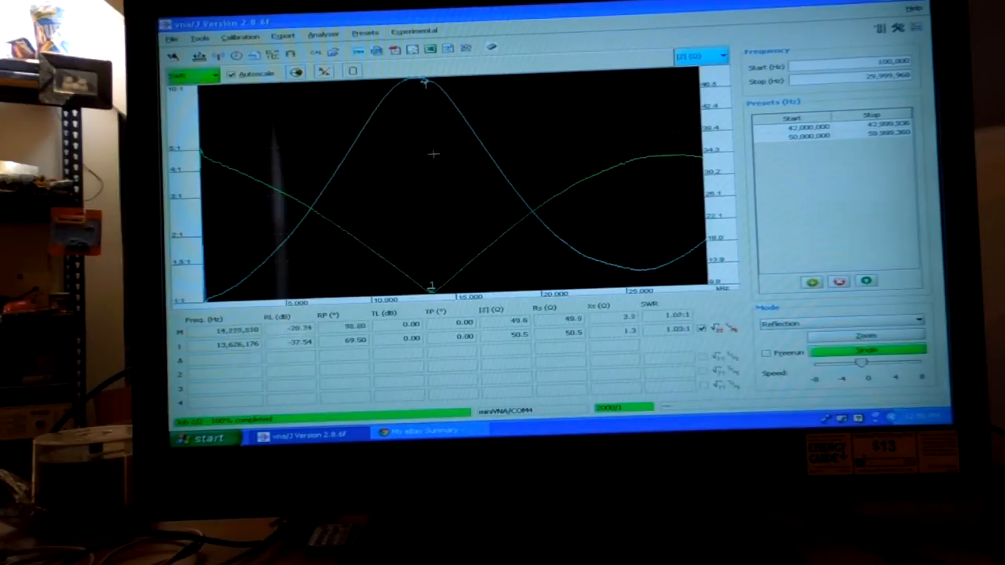
Show the 30 MHz sweep on the Smith chart, reading 50.5 Ω at 13.63 MHz.
left_click(321, 181)
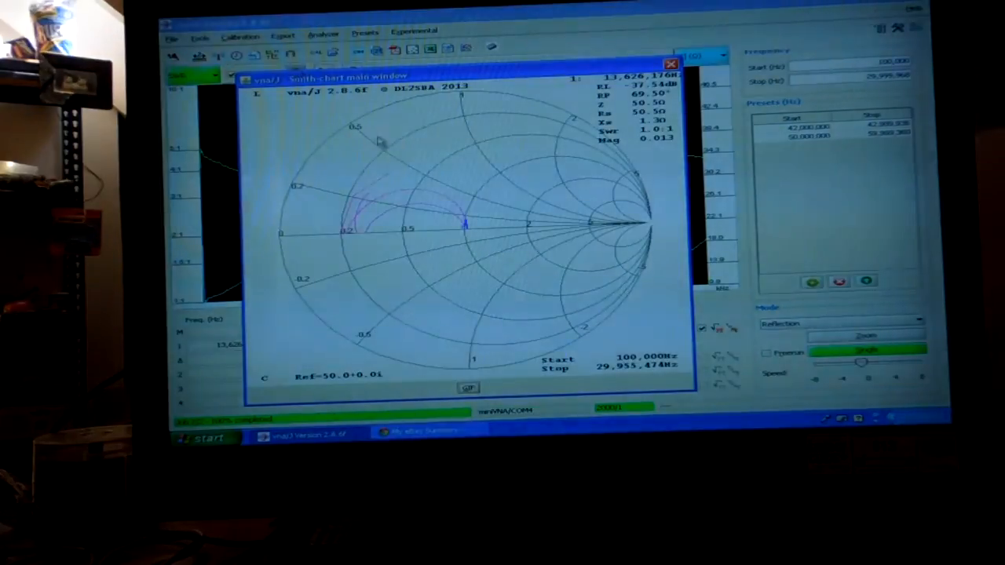
mouse_move(468, 232)
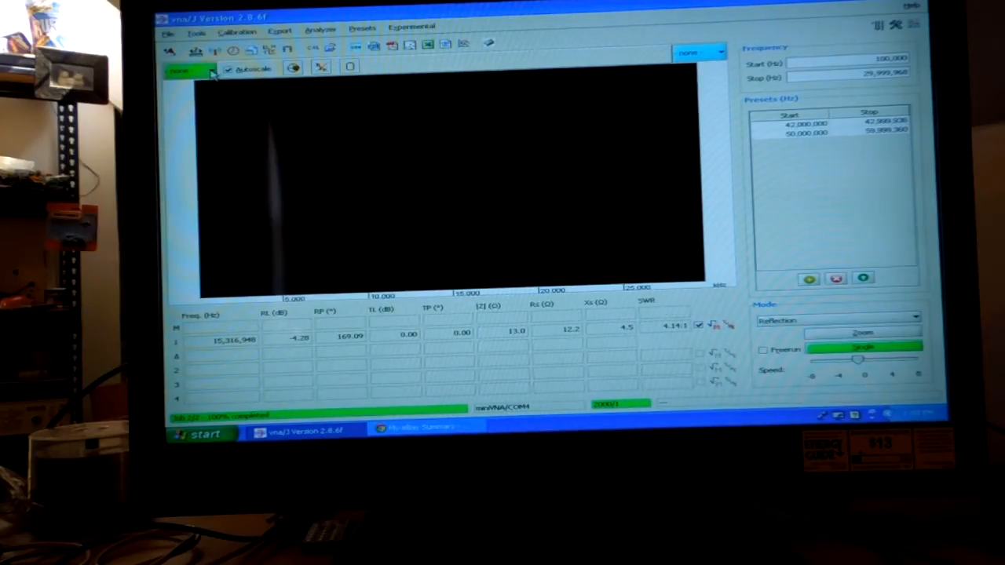
Show SWR on the right axis and |Z| on the left axis.
left_click(188, 70)
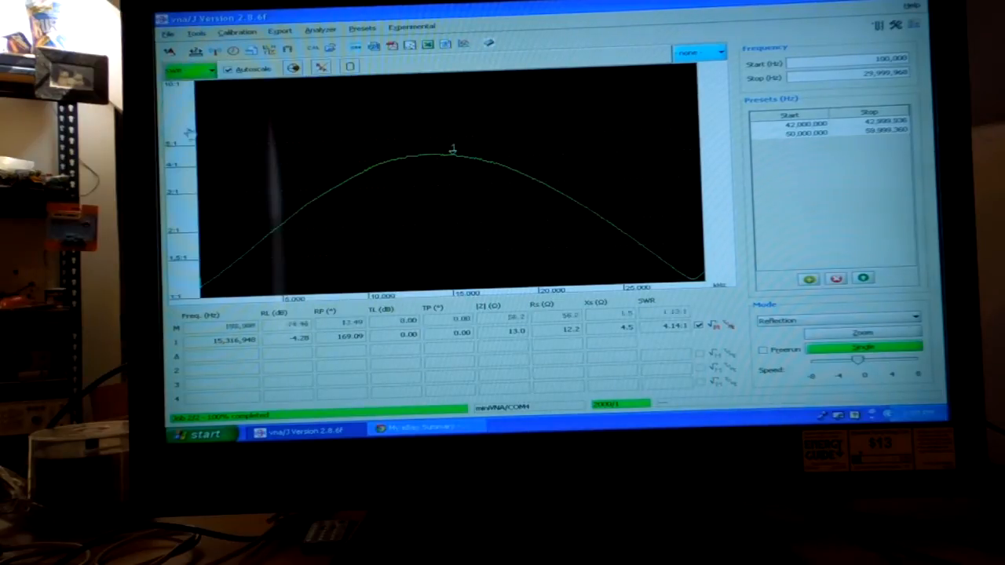
left_click(719, 52)
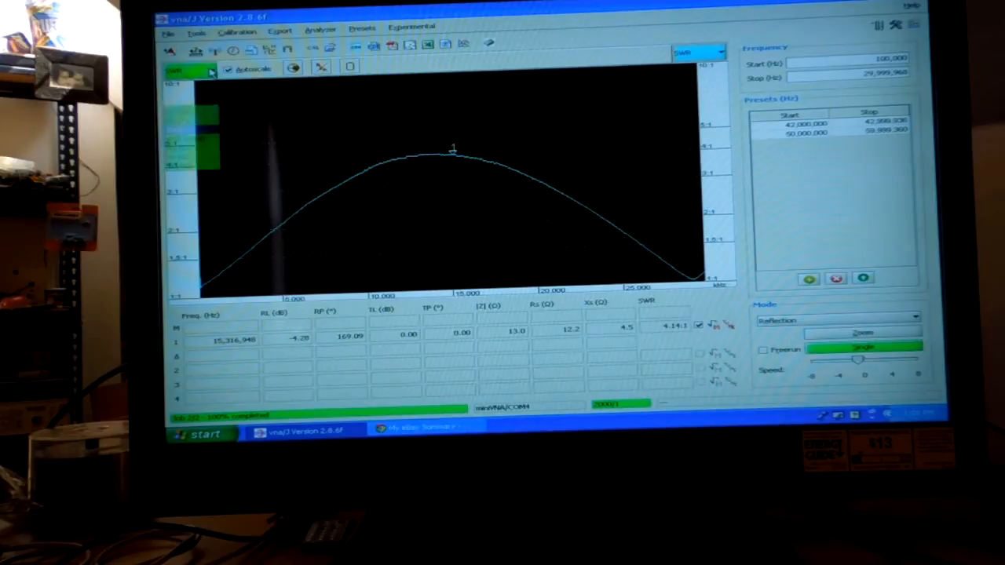
left_click(188, 69)
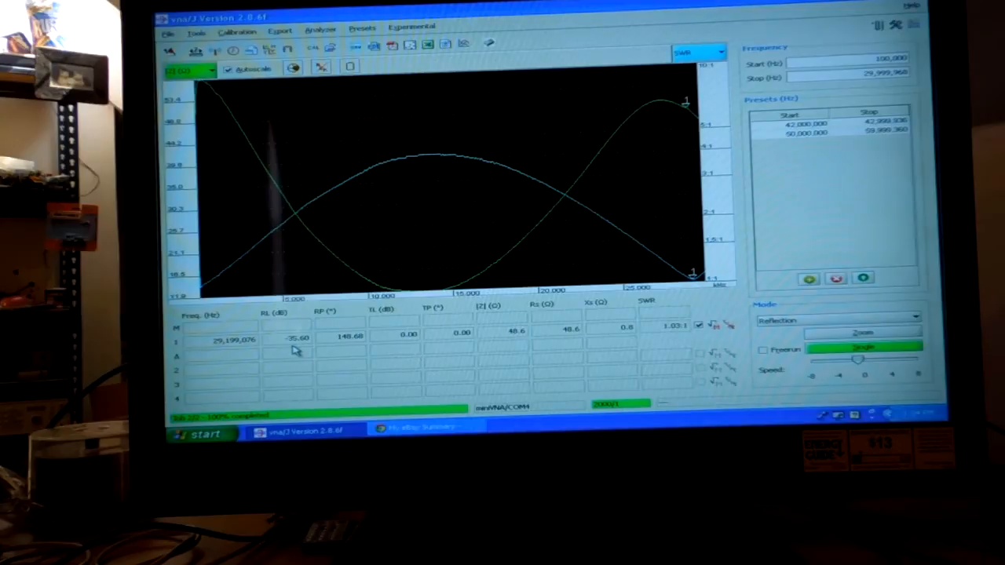
mouse_move(300, 350)
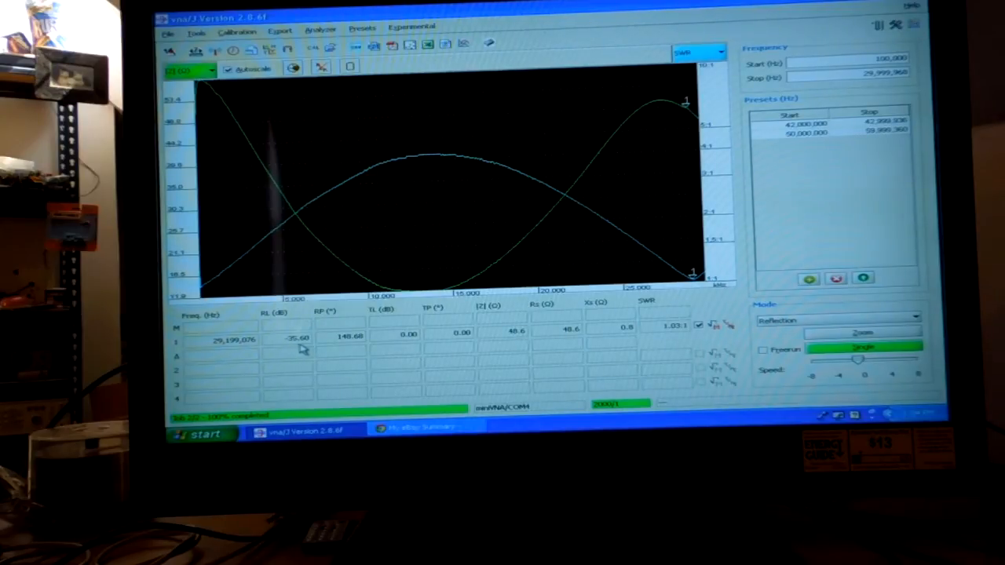
mouse_move(303, 345)
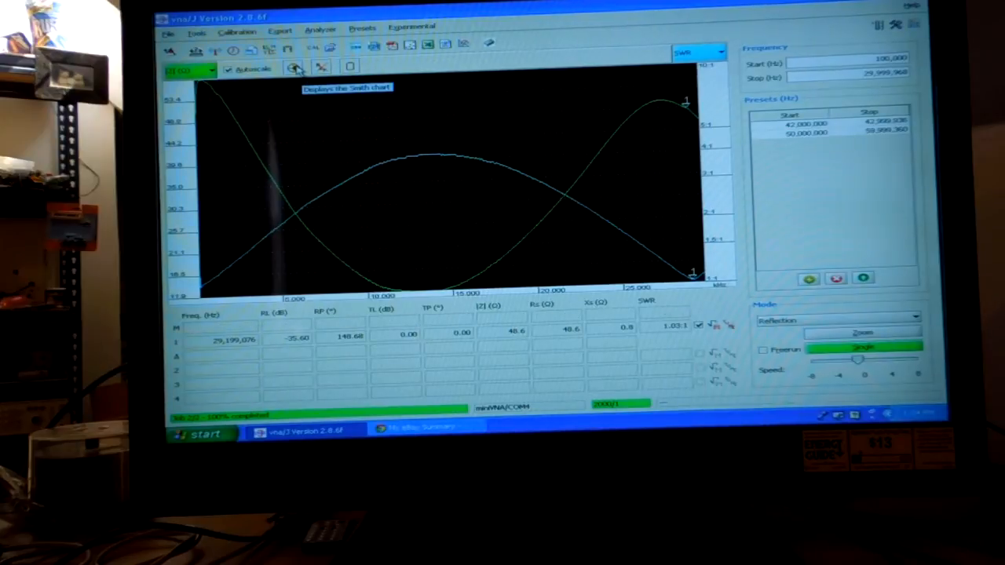
Show the 30 MHz sweep on the Smith chart, marker 1 at 48.6 Ω near 29.2 MHz.
left_click(294, 67)
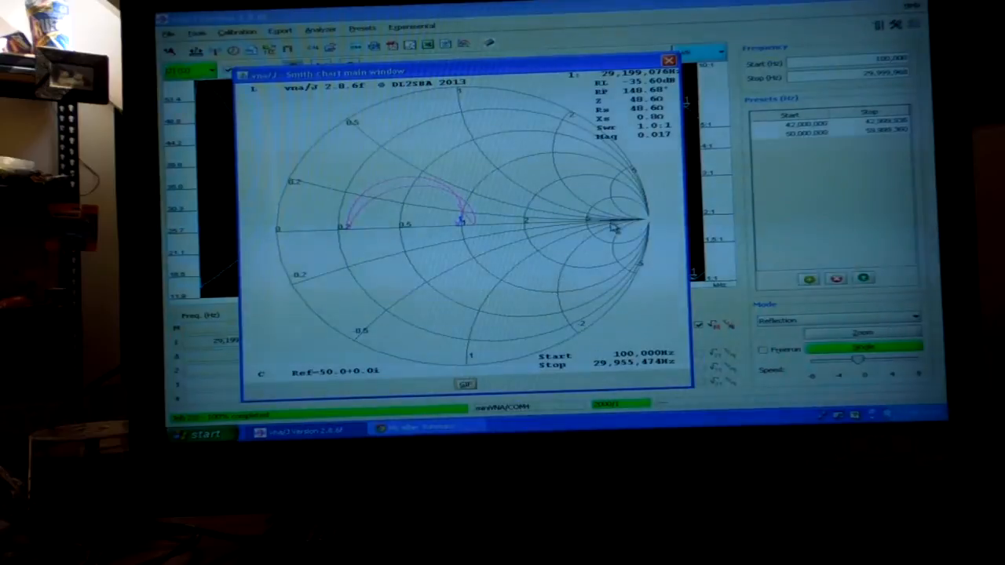
mouse_move(530, 227)
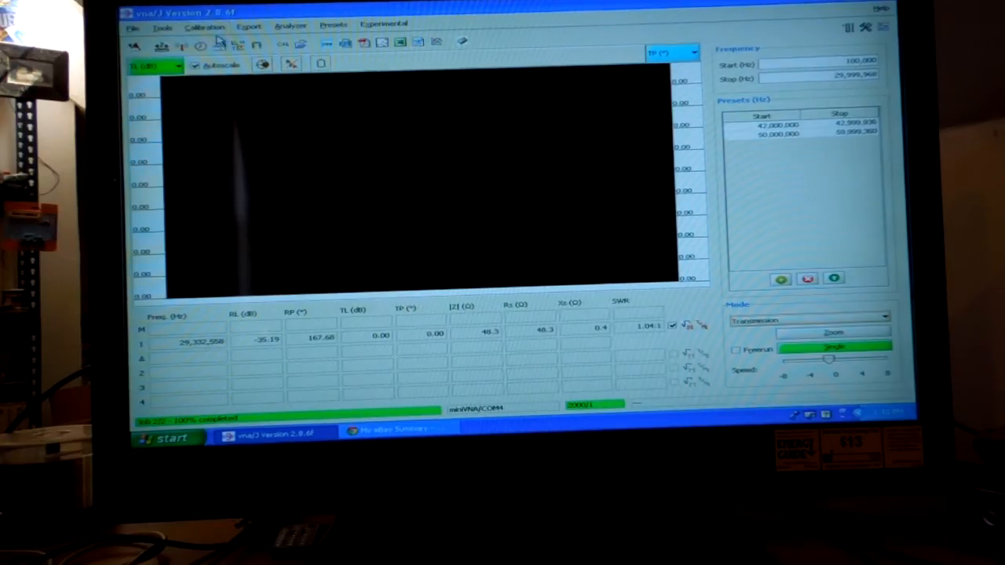
Create a new calibration via Calibration > Create and run its loop scan.
left_click(205, 26)
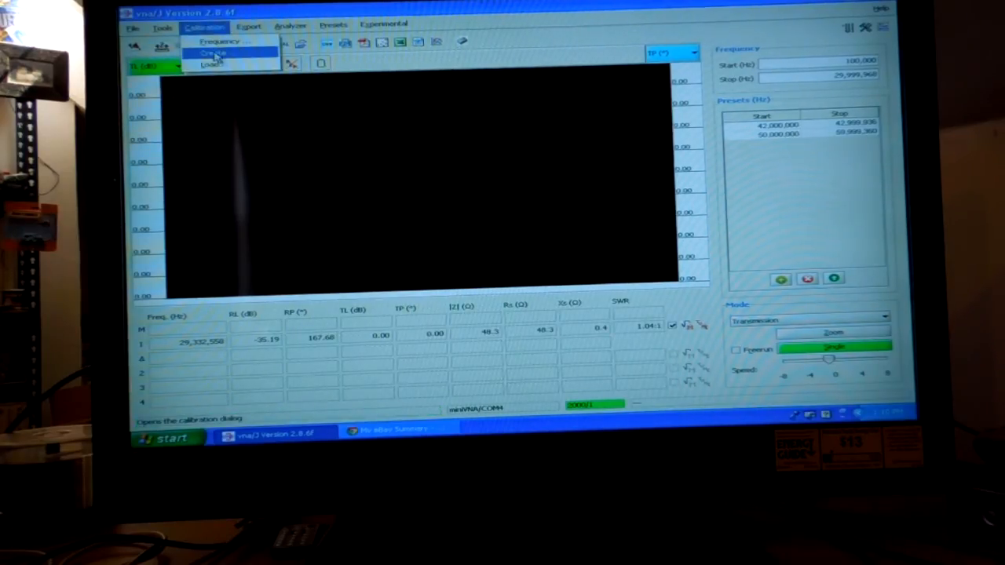
left_click(216, 53)
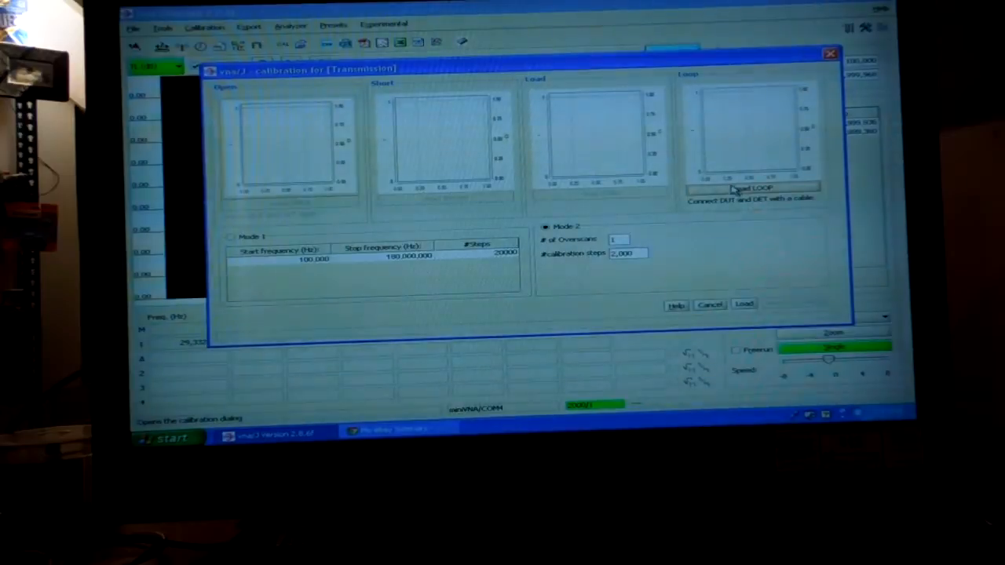
left_click(749, 188)
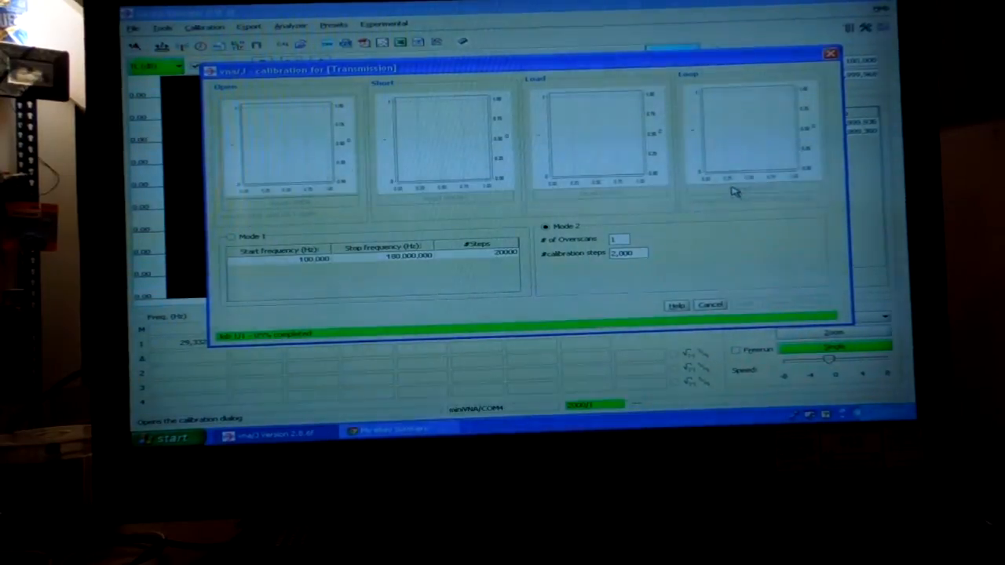